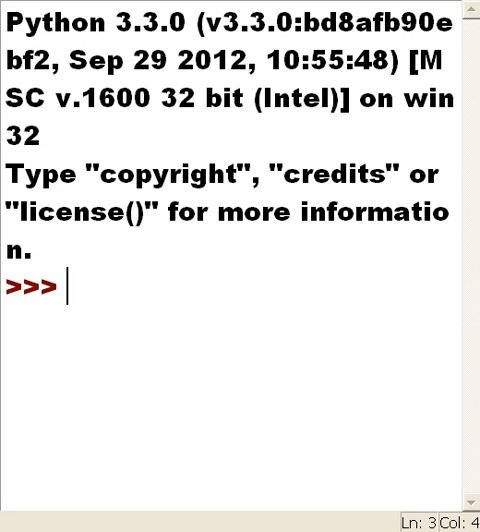
# - Start a new untitled editor window from the IDLE shell
pyautogui.click(20, 4)
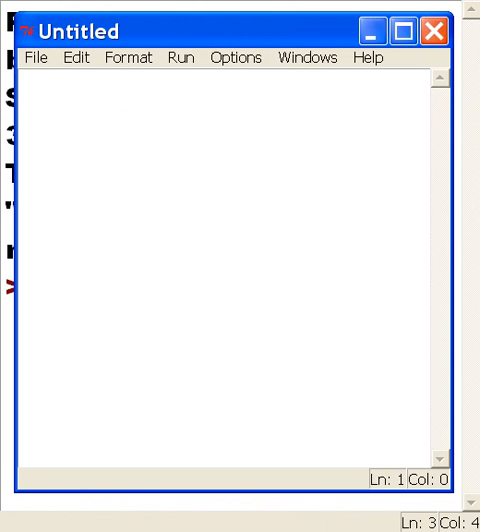
# - Write try: with x= int(input('integer: ')) and print(x) indented beneath it
pyautogui.write('try:')
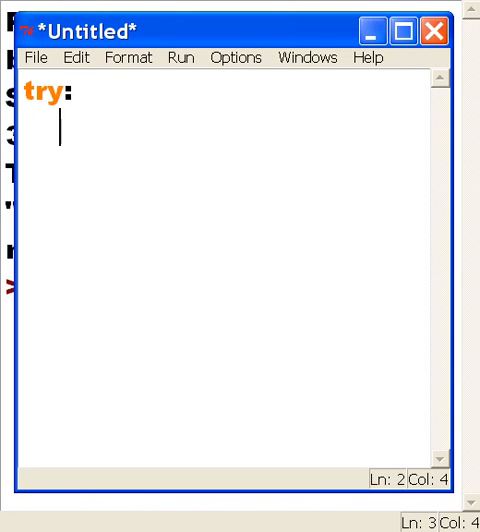
pyautogui.write('x=')
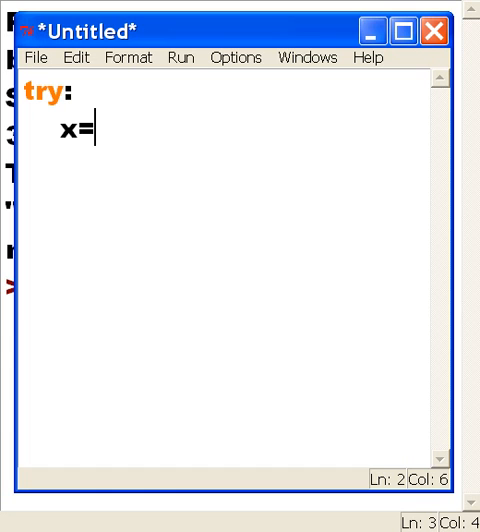
pyautogui.write('in')
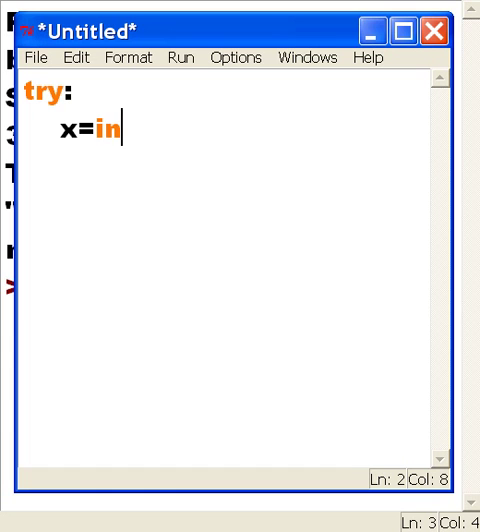
pyautogui.write('put("')
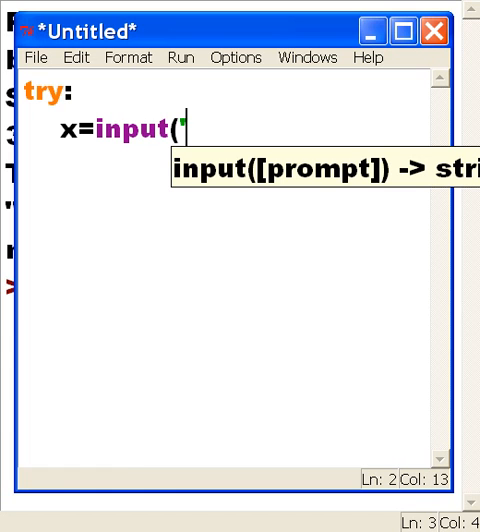
pyautogui.write('integer')
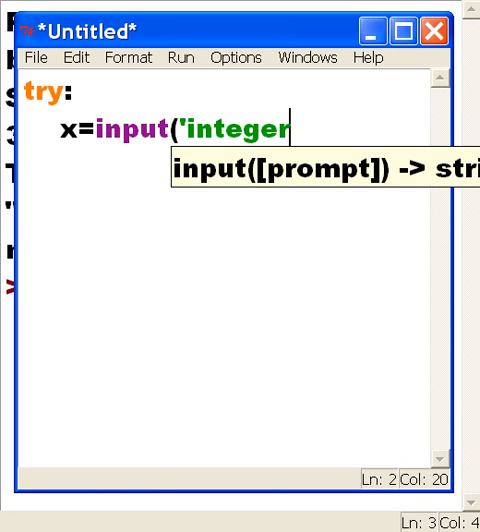
pyautogui.write('": "')
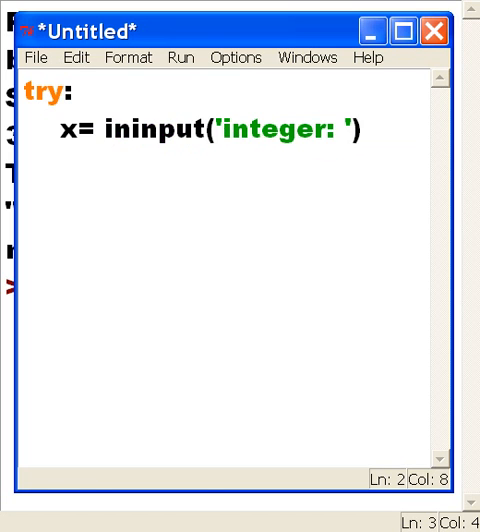
pyautogui.write('int(')
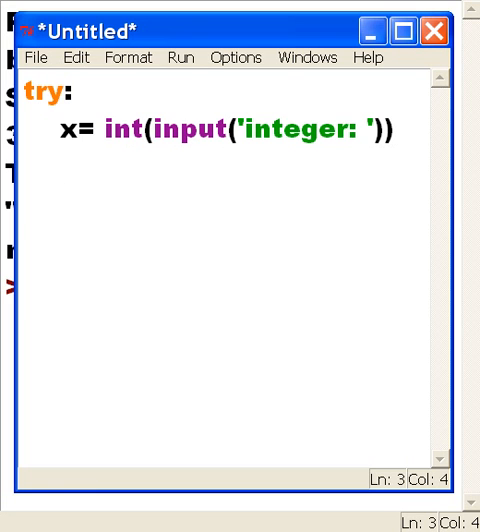
pyautogui.write('print(x)')
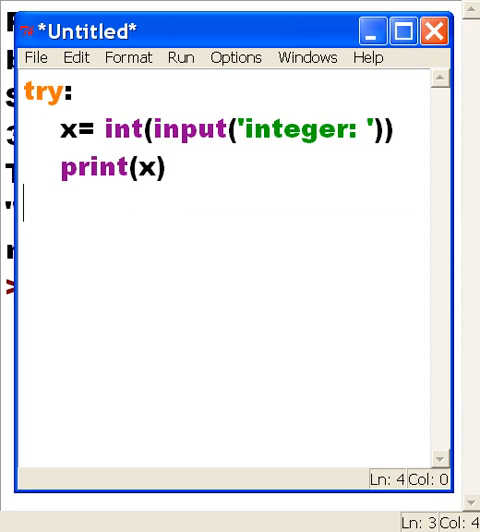
# - Write except (ValueError): with print('oops,not integer') indented beneath it
pyautogui.write('exce')
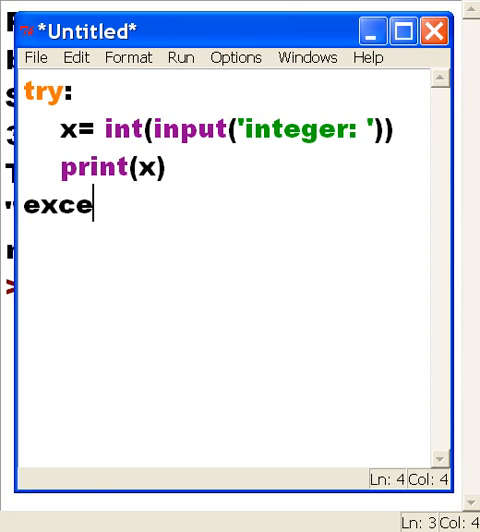
pyautogui.write('pt')
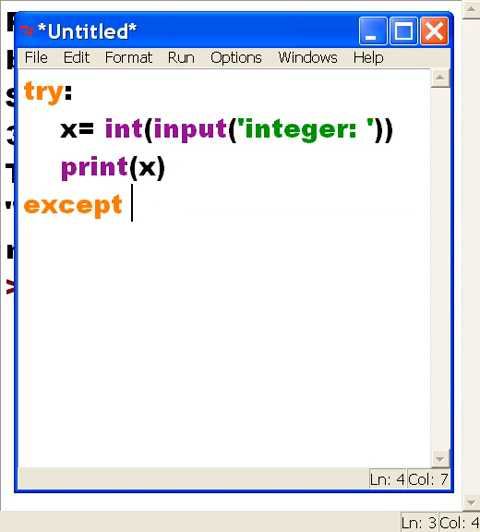
pyautogui.write('(V')
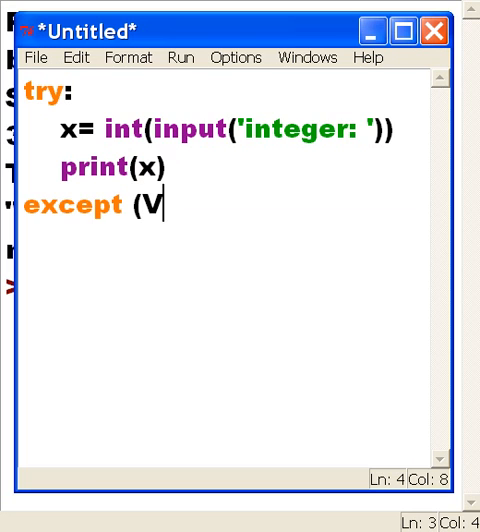
pyautogui.write('alueError')
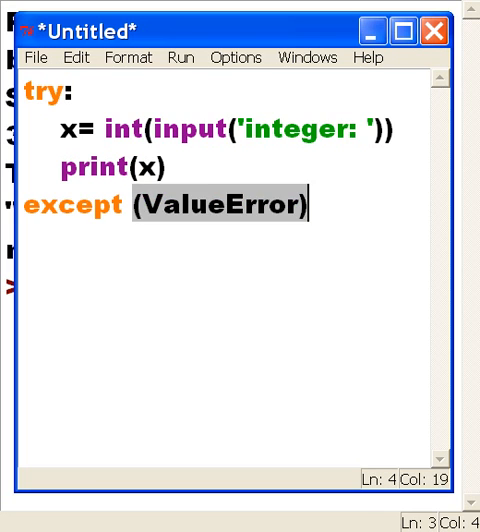
pyautogui.write(':')
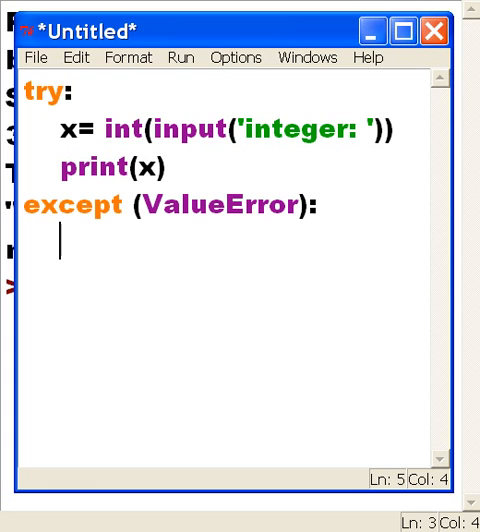
pyautogui.write("print('")
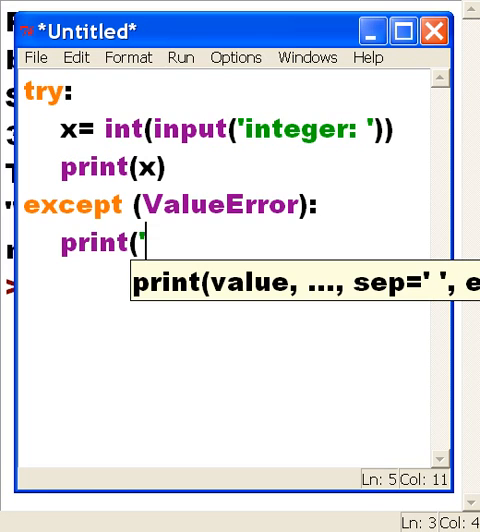
pyautogui.write('oops,')
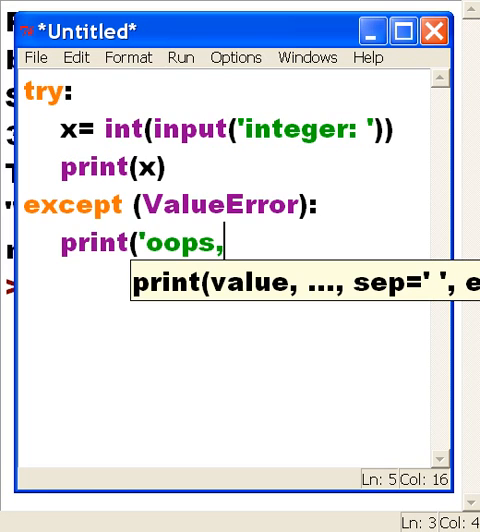
pyautogui.write('not an inte')
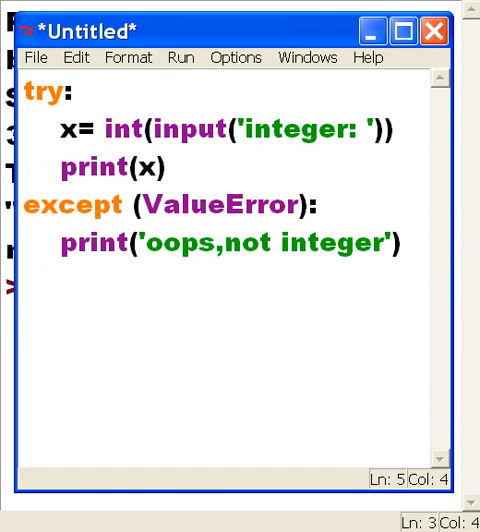
pyautogui.moveTo(140, 112)
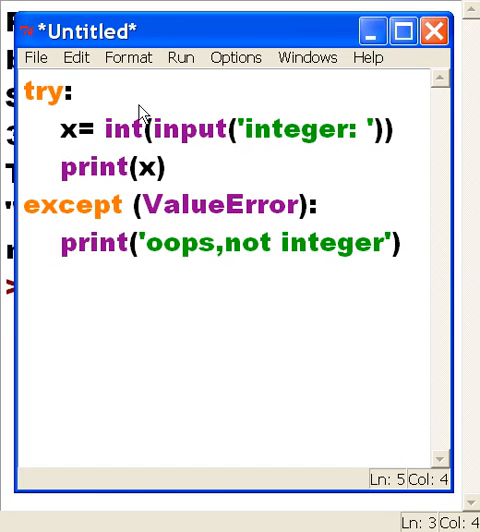
# - Save the script as inttest.py in the python3 folder, correcting a typo in the name
pyautogui.click(36, 56)
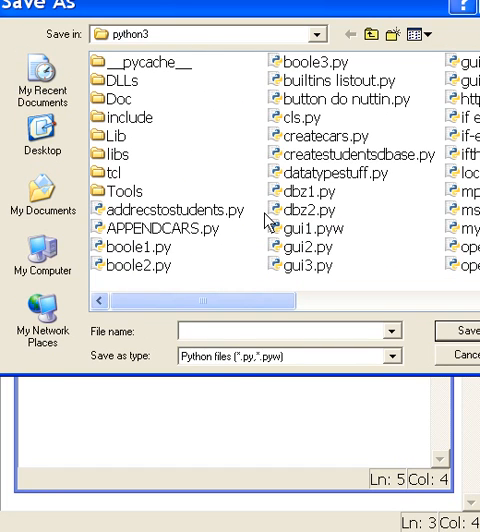
pyautogui.write('int')
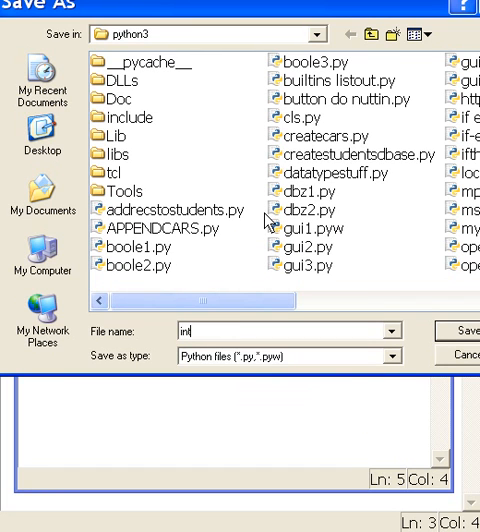
pyautogui.write('tets')
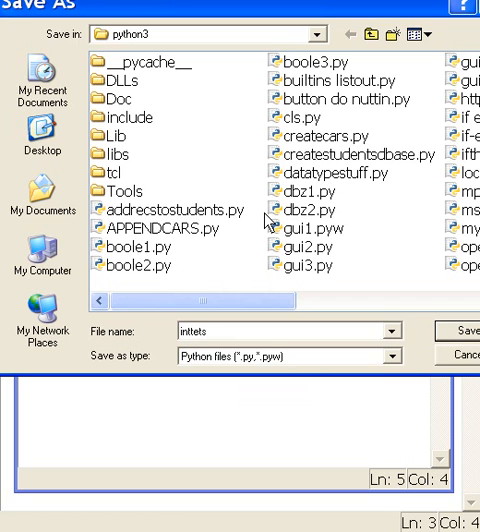
pyautogui.press('Backspace')
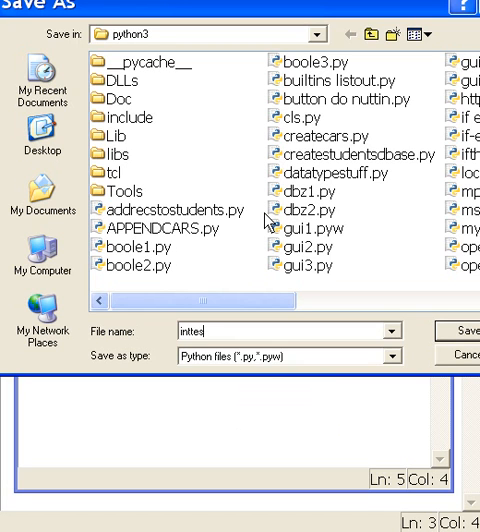
pyautogui.write('t.py')
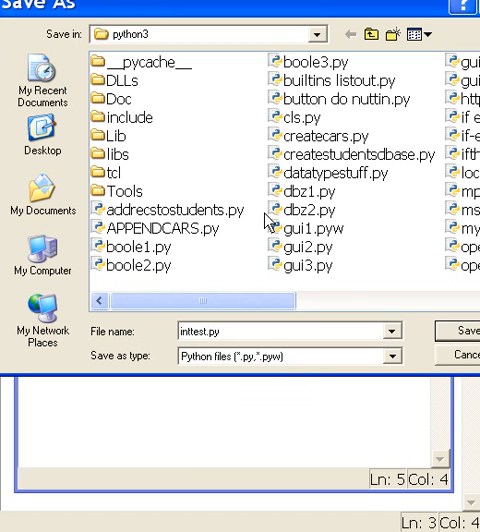
pyautogui.click(468, 332)
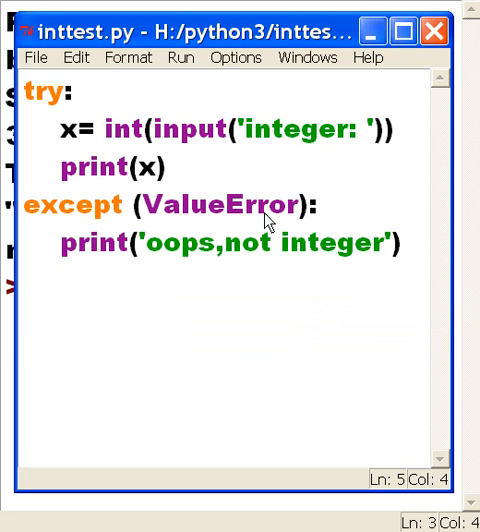
pyautogui.moveTo(56, 100)
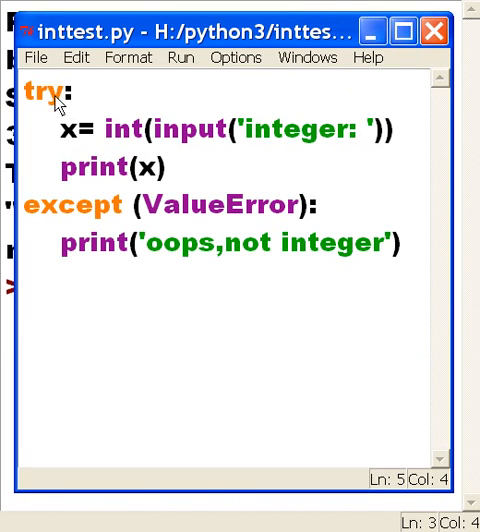
# - Run the module and enter 5 at the integer prompt
pyautogui.click(180, 56)
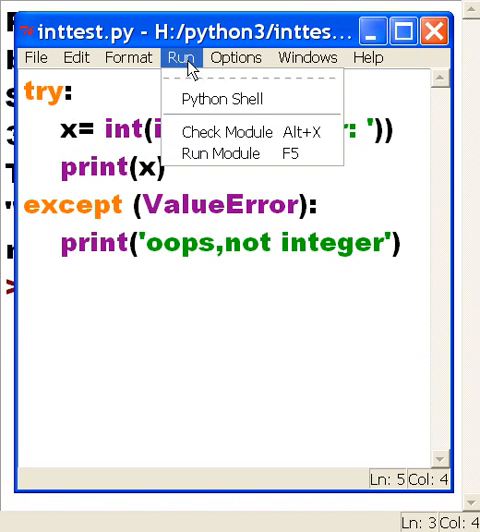
pyautogui.moveTo(224, 152)
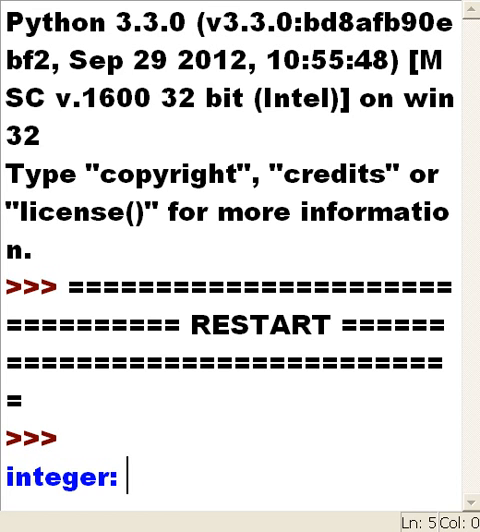
pyautogui.write('5')
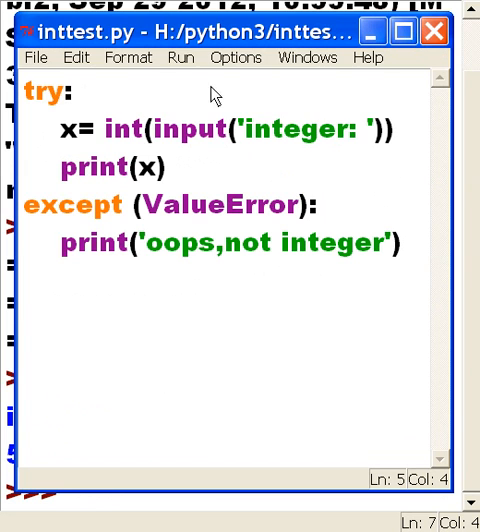
# - Run the module again and submit the letter a at the integer prompt
pyautogui.click(180, 56)
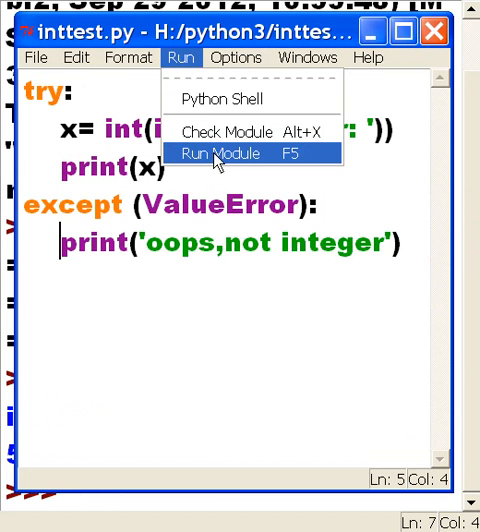
pyautogui.click(220, 152)
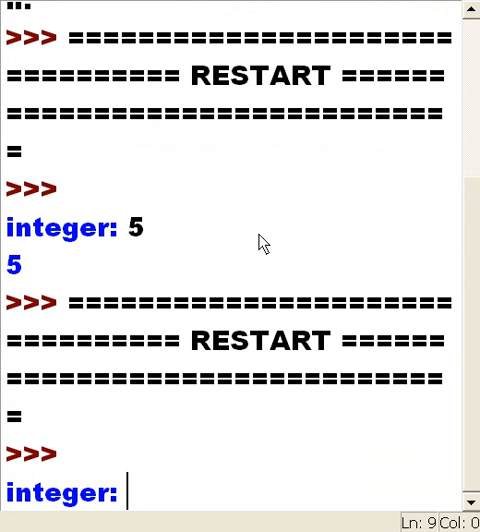
pyautogui.write('a')
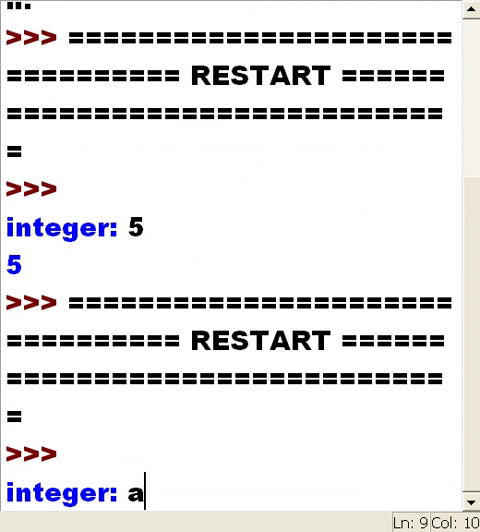
pyautogui.press('enter')
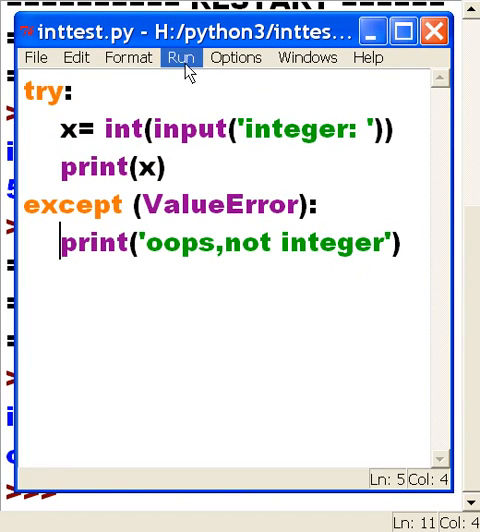
# - Run the module a third time and enter 5.1 at the integer prompt
pyautogui.click(182, 56)
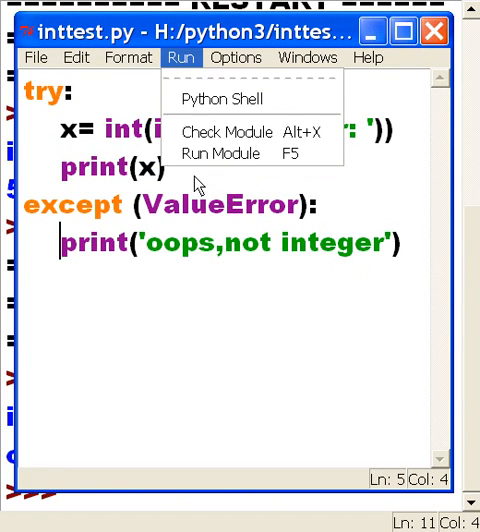
pyautogui.click(218, 152)
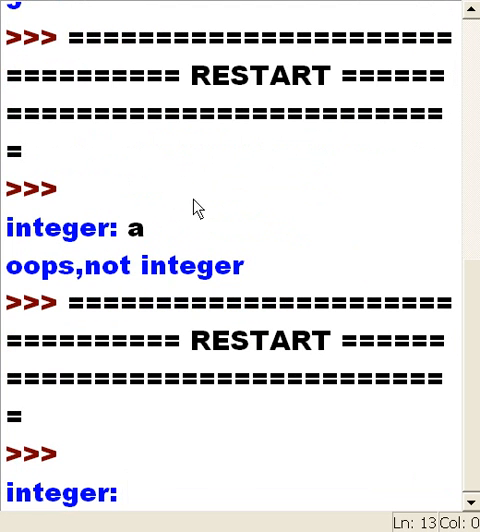
pyautogui.write('5')
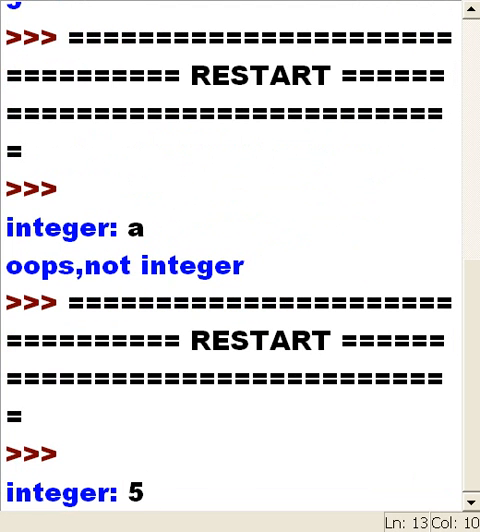
pyautogui.write('.1')
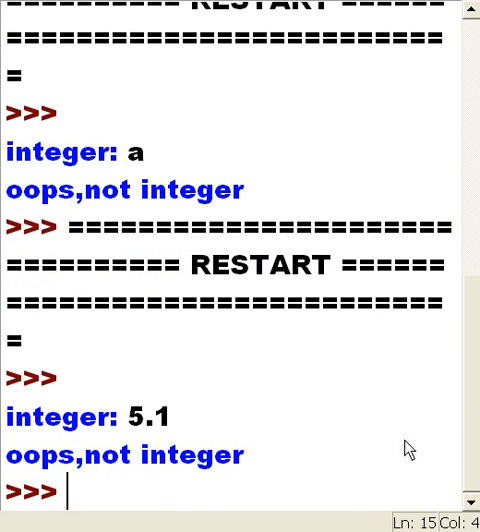
pyautogui.moveTo(344, 504)
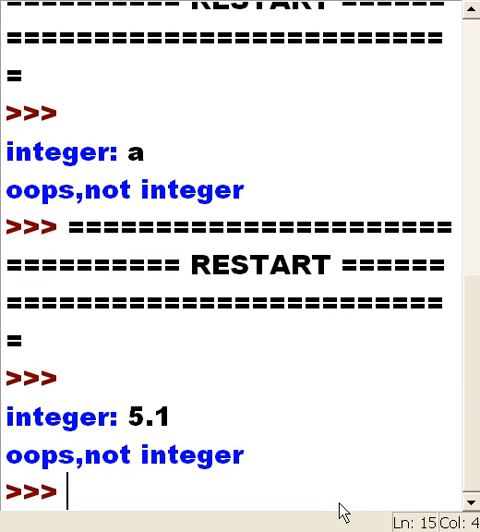
pyautogui.moveTo(342, 506)
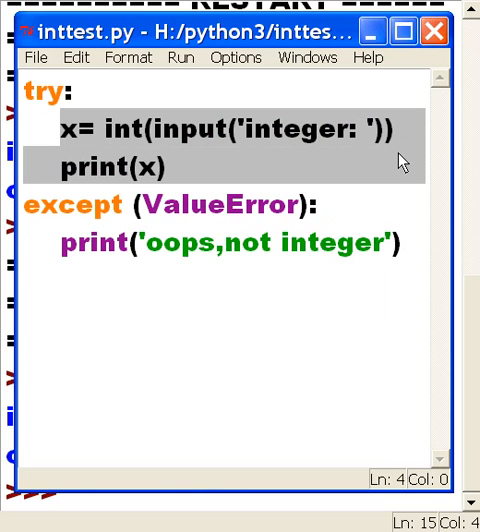
pyautogui.moveTo(344, 206)
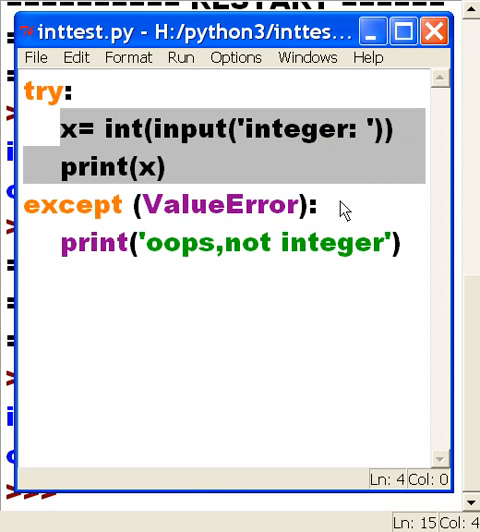
pyautogui.moveTo(62, 134)
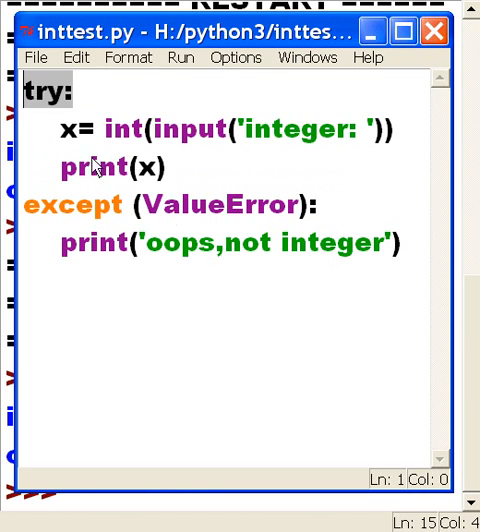
pyautogui.doubleClick(72, 204)
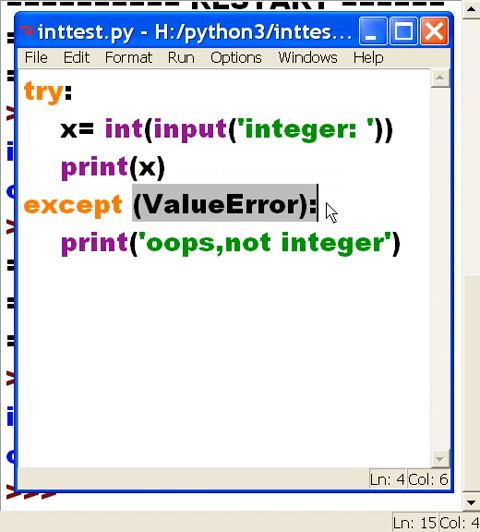
pyautogui.moveTo(204, 200)
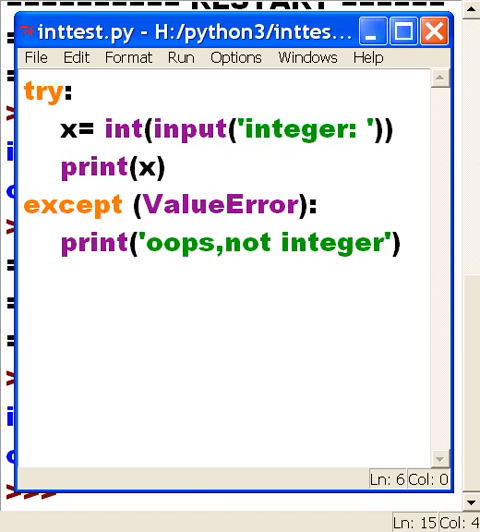
pyautogui.moveTo(172, 340)
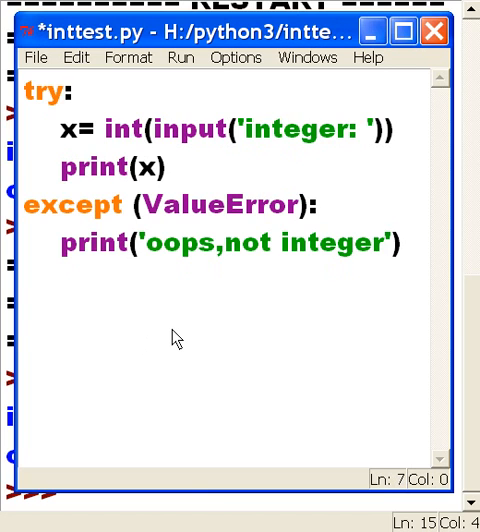
# - Add the name 'George Boole' on a new line below the except block
pyautogui.write('George')
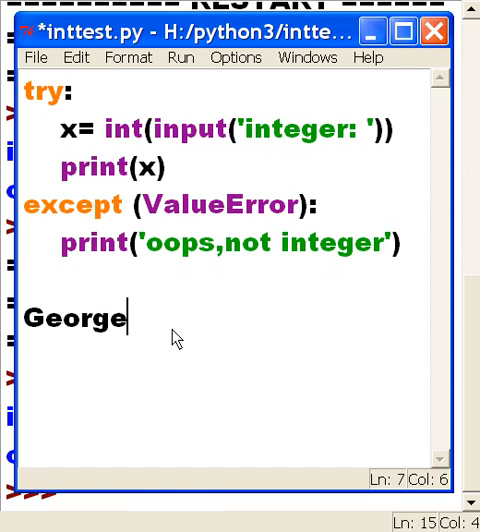
pyautogui.write('Boole')
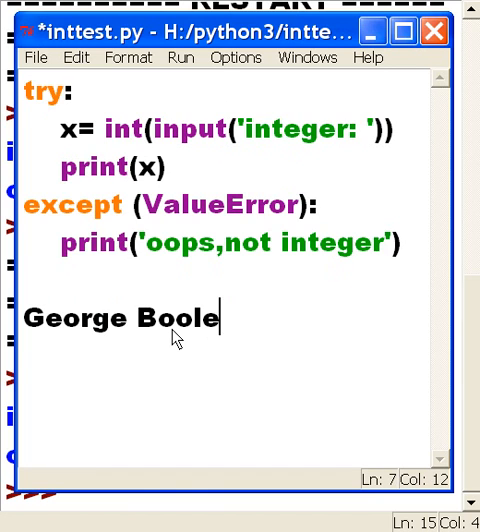